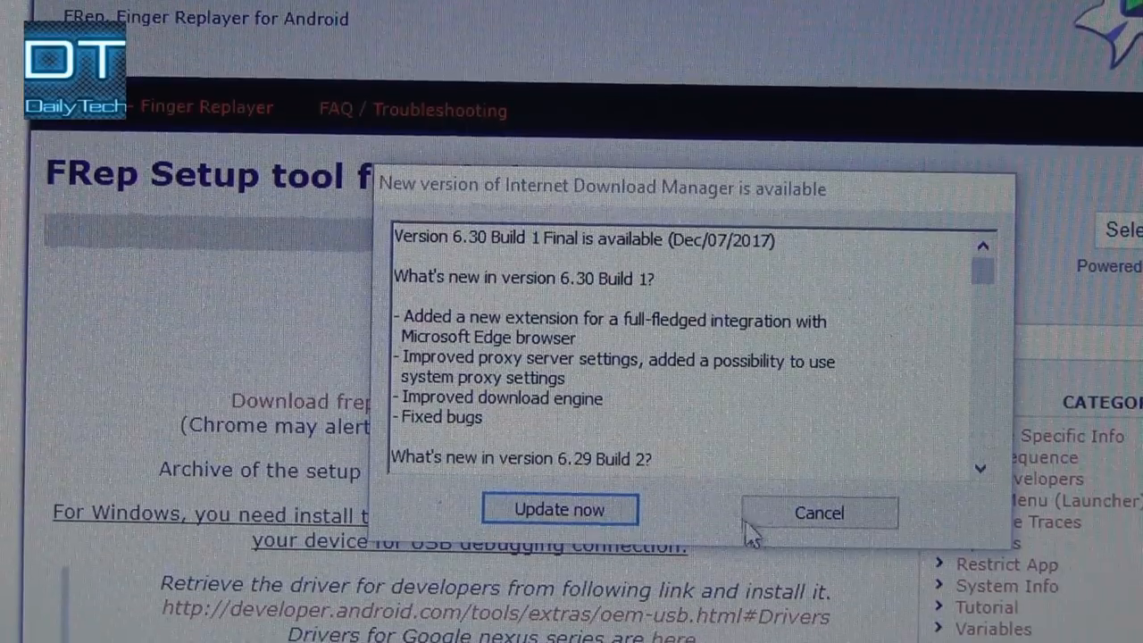
# Step: Cancel the 'New version of Internet Download Manager is available' notice
pyautogui.click(817, 512)
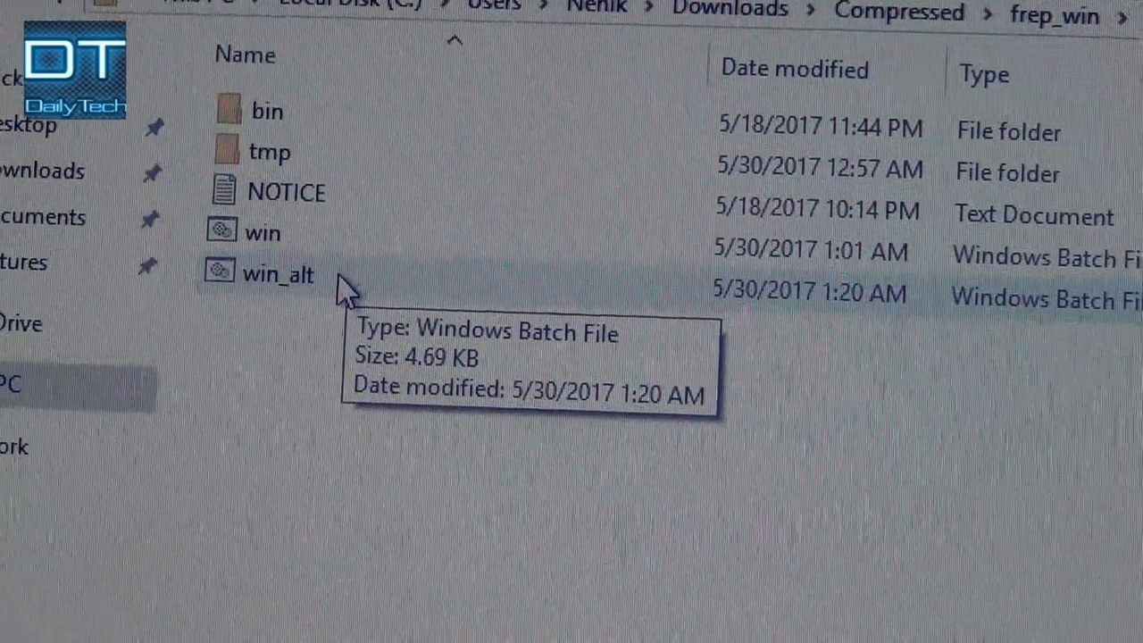
# Step: Run win_alt.bat from the frep_win folder to launch the FRep setup tool
pyautogui.doubleClick(277, 273)
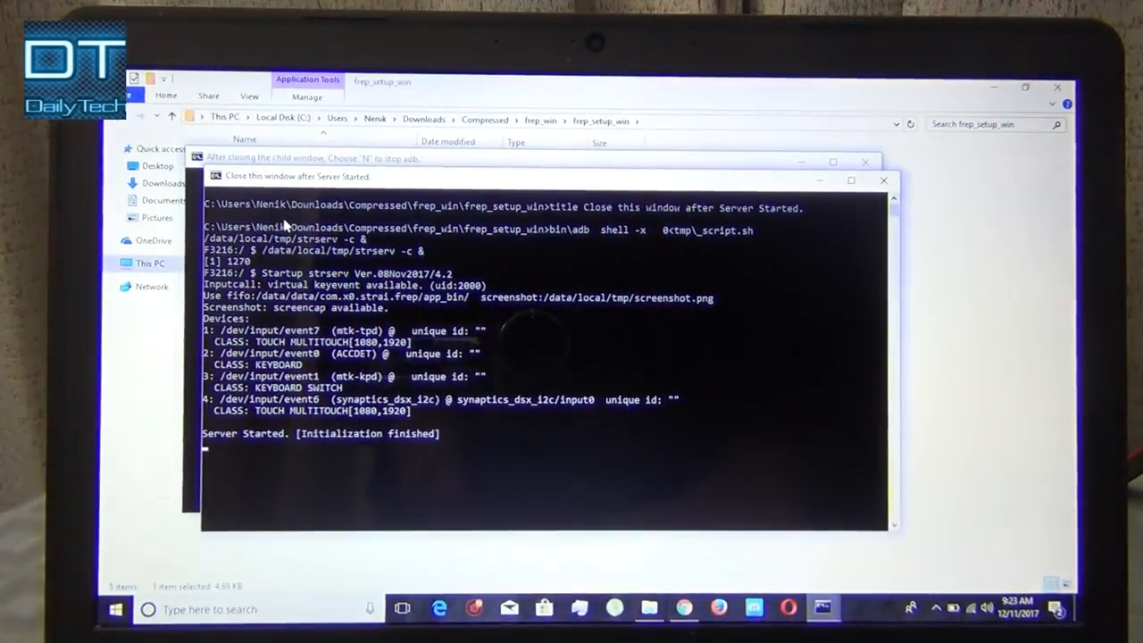
pyautogui.moveTo(883, 180)
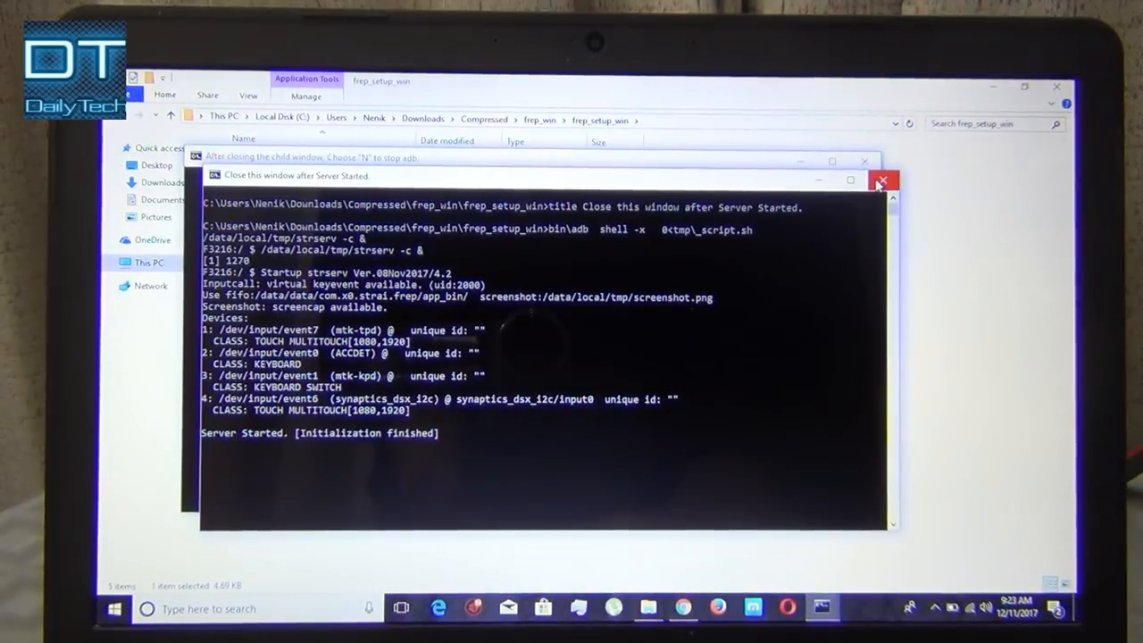
# Step: Close the console window once it shows 'Server Started. [Initialization finished]'
pyautogui.click(883, 181)
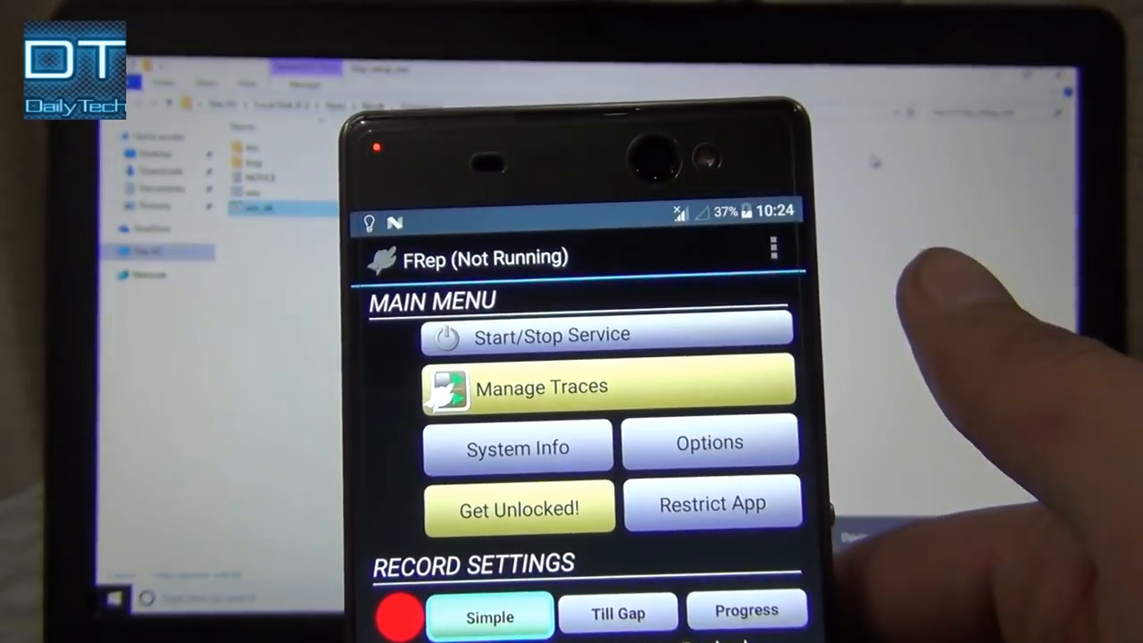
# Step: Start the FRep service on the phone and scroll to the record settings and tips
pyautogui.click(605, 333)
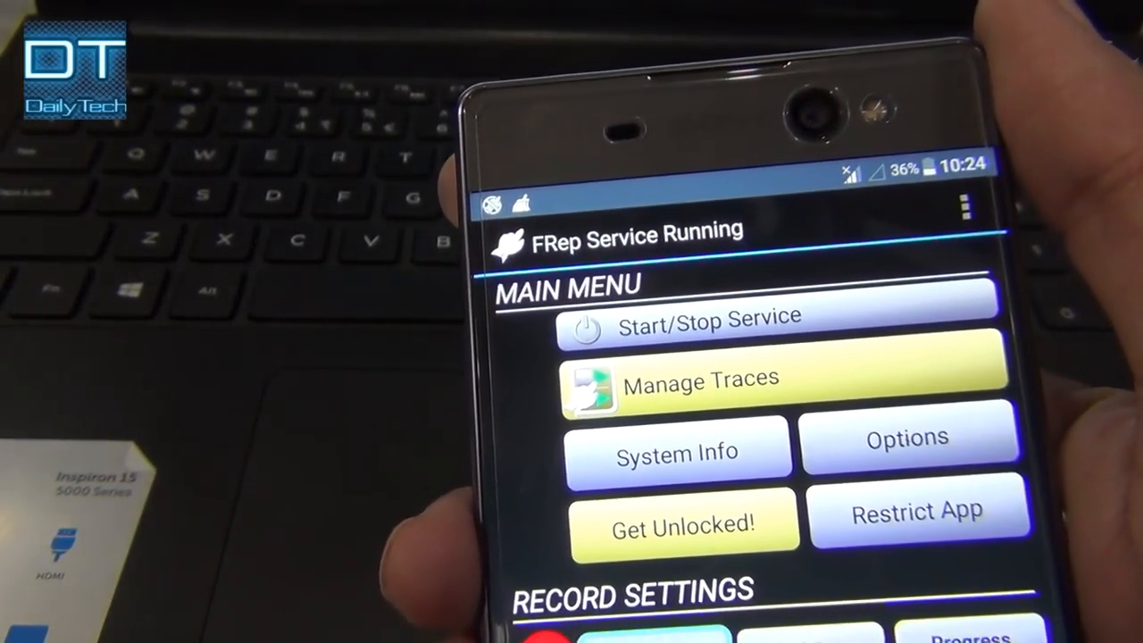
pyautogui.scroll(-3)
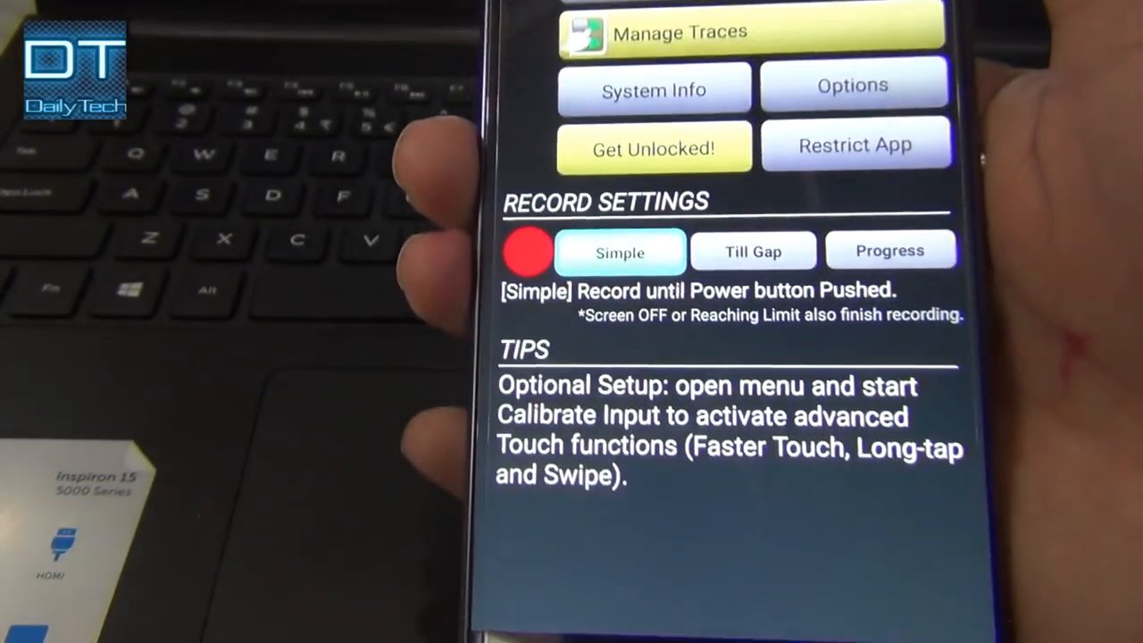